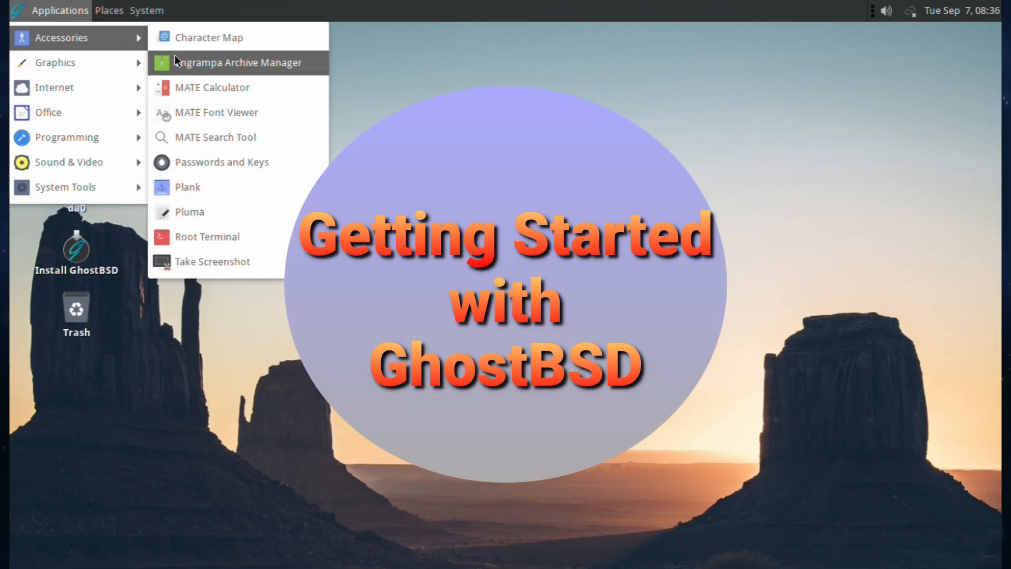
mouse_move(213, 37)
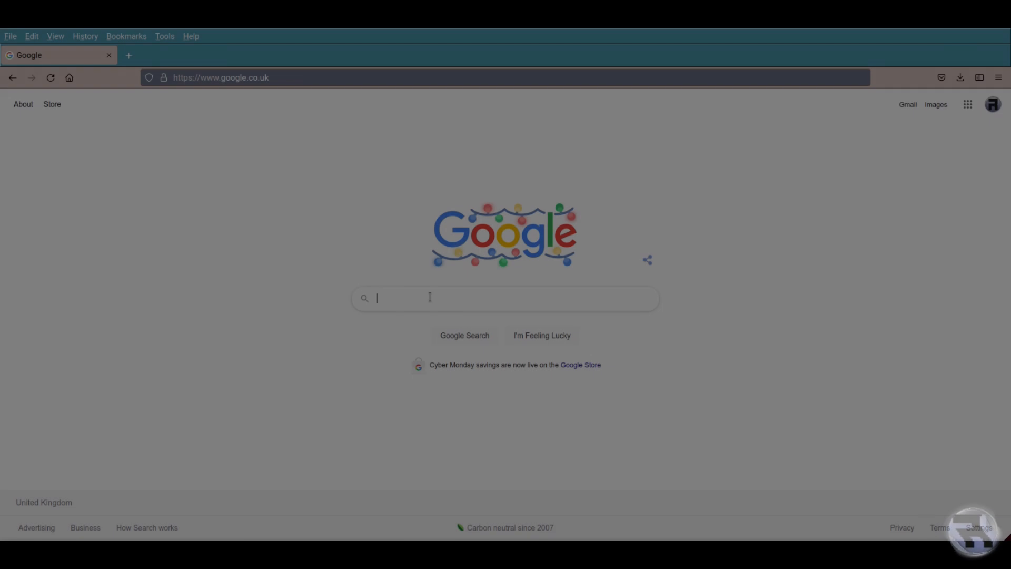
Search Google for 'ghostbsd' to bring up the official ghostbsd.org results.
type("ghostbsd")
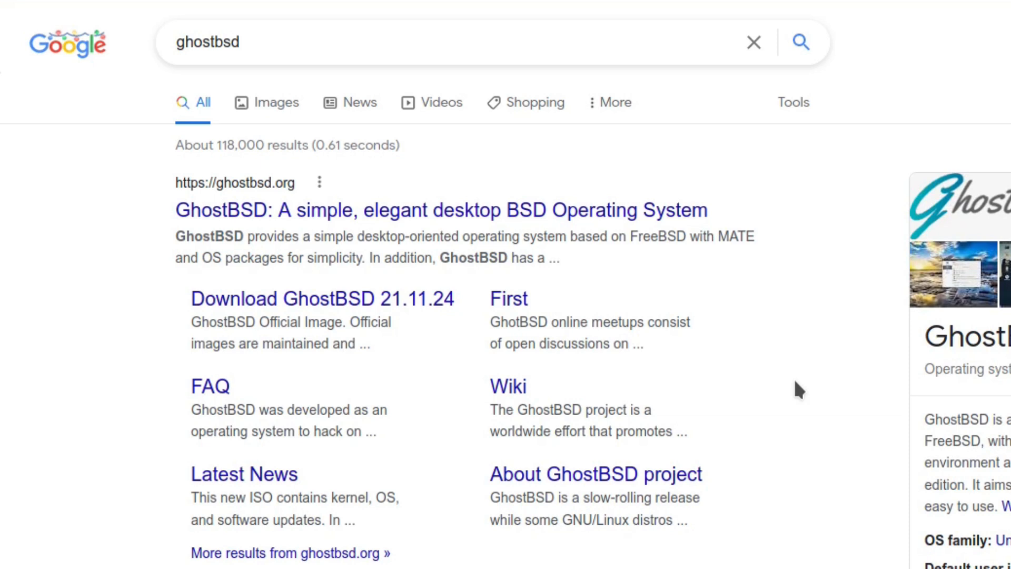
mouse_move(264, 316)
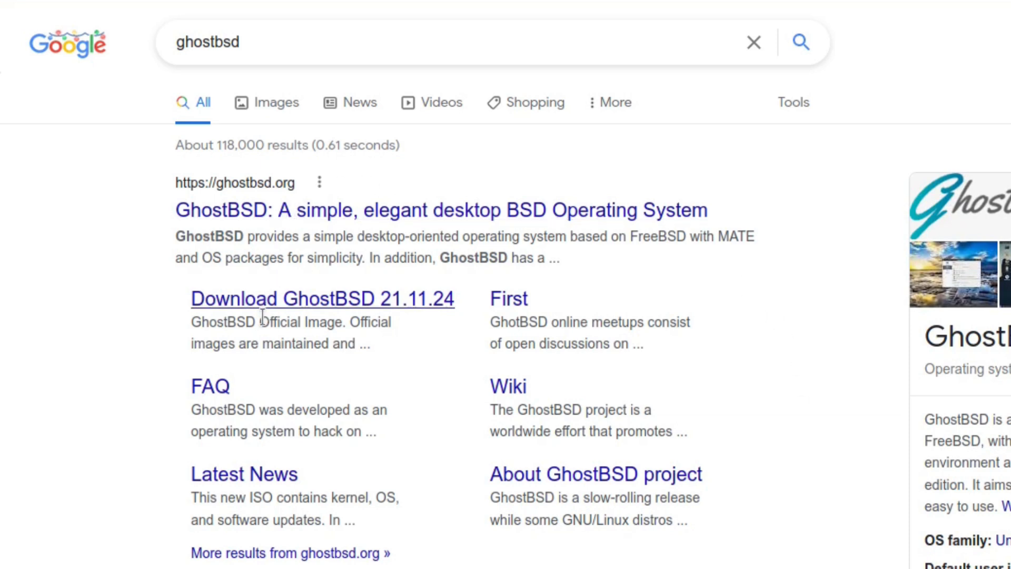
mouse_move(341, 283)
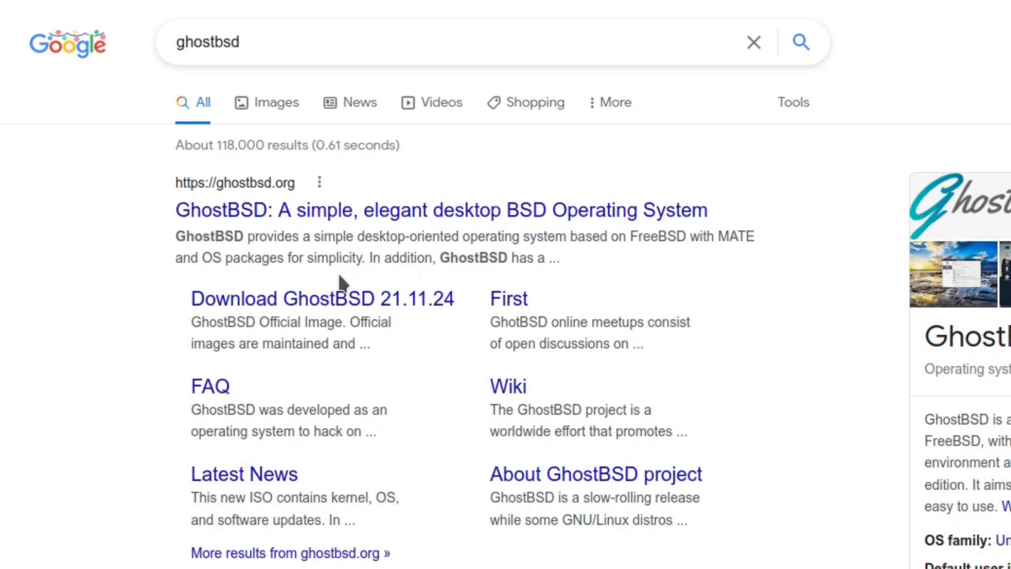
Go to the Download GhostBSD 21.11.24 page and review the MATE image and system requirements.
left_click(321, 298)
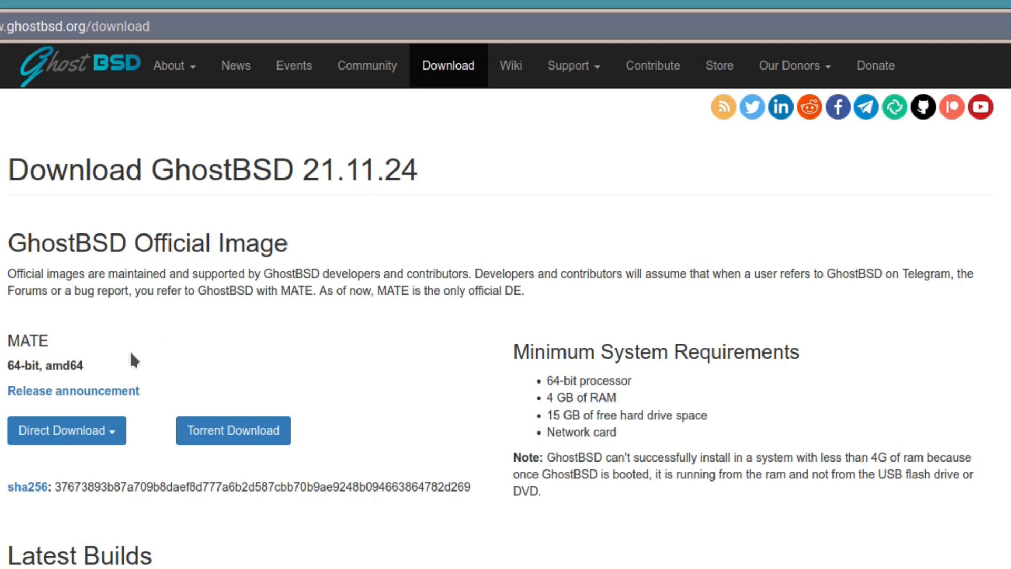
scroll("down", 3)
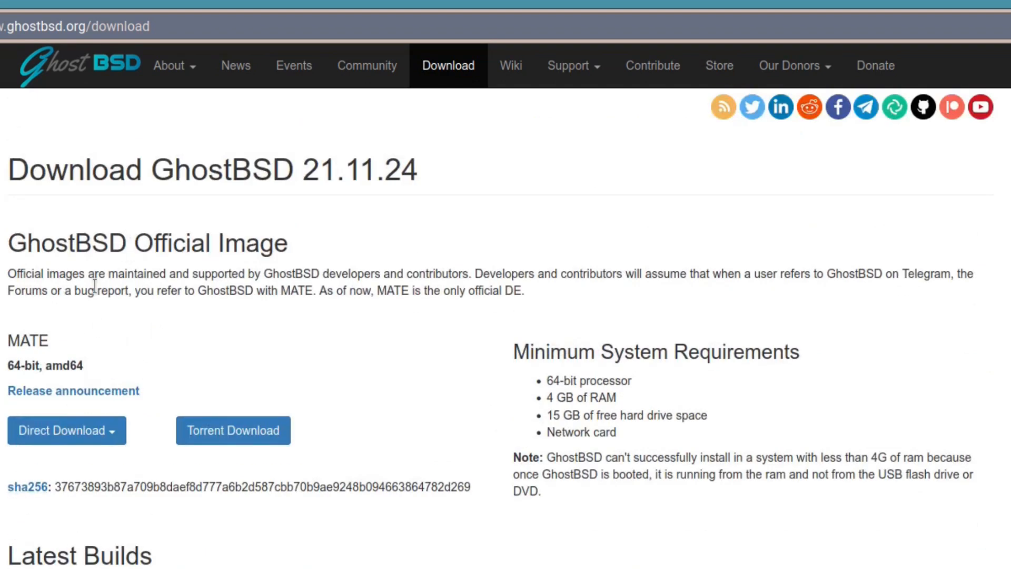
mouse_move(544, 400)
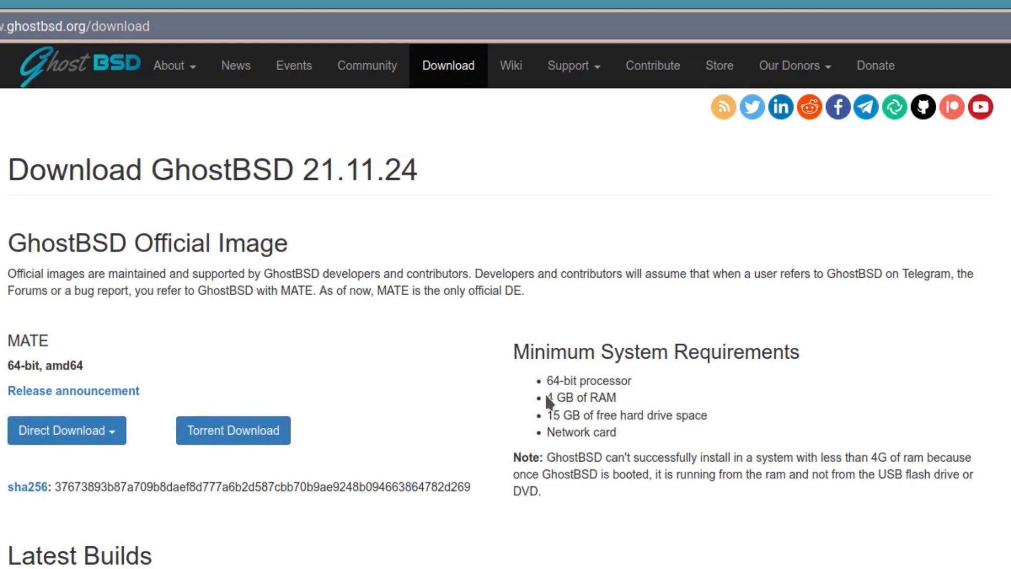
mouse_move(524, 521)
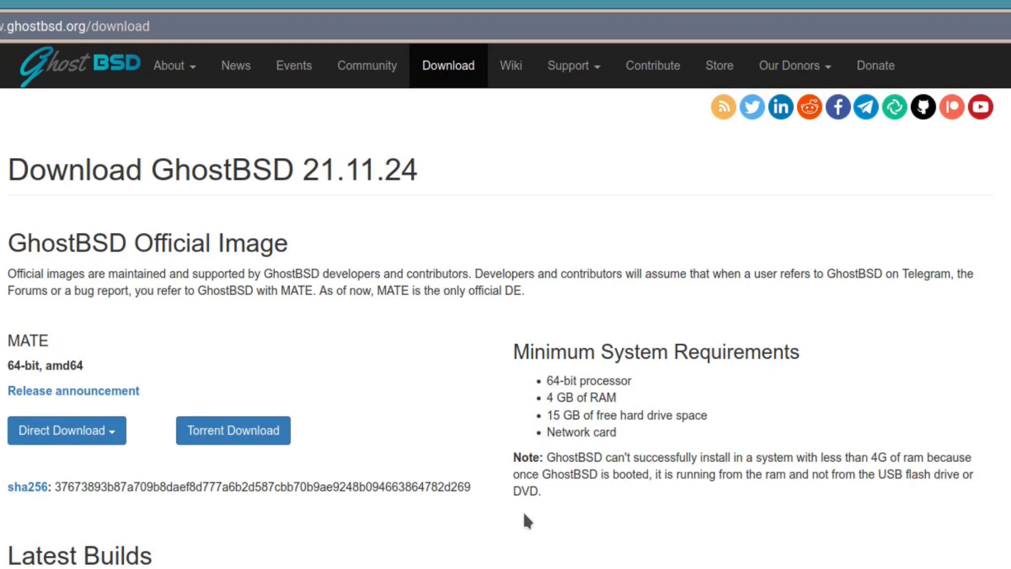
left_click_drag(548, 458, 698, 457)
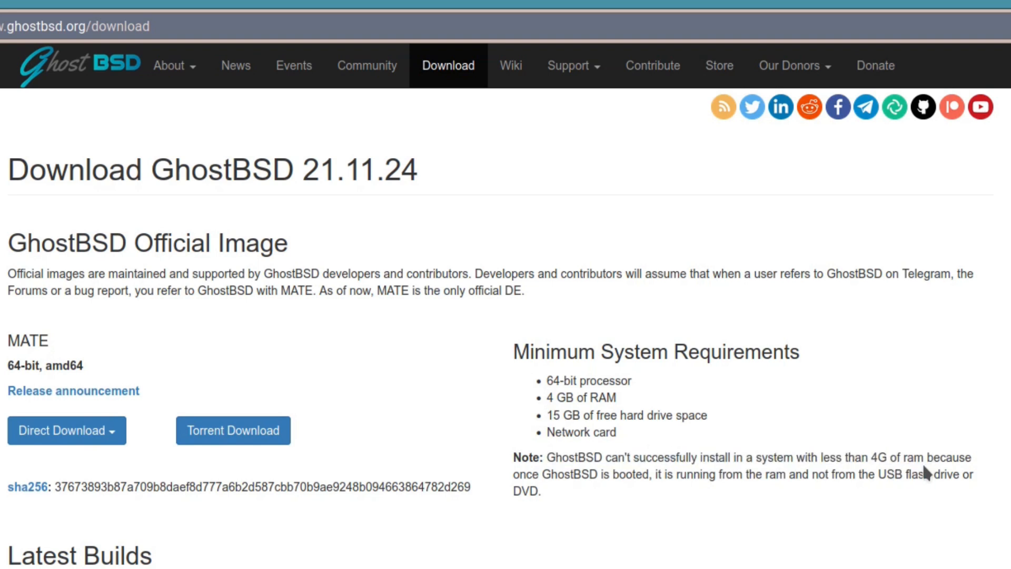
mouse_move(344, 479)
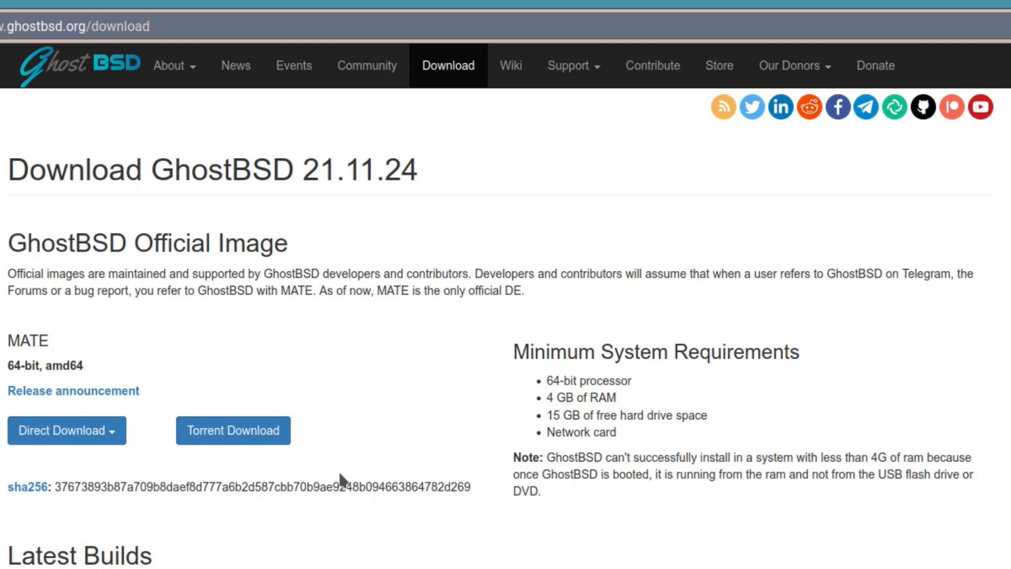
Start the direct download of GhostBSD-21.11.24.iso from the France mirror.
left_click(66, 430)
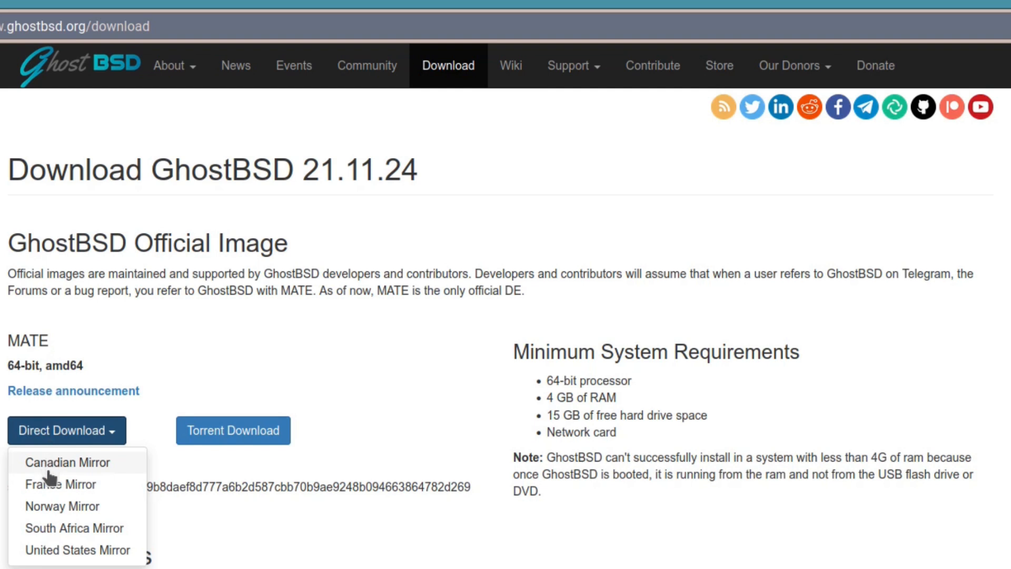
mouse_move(77, 550)
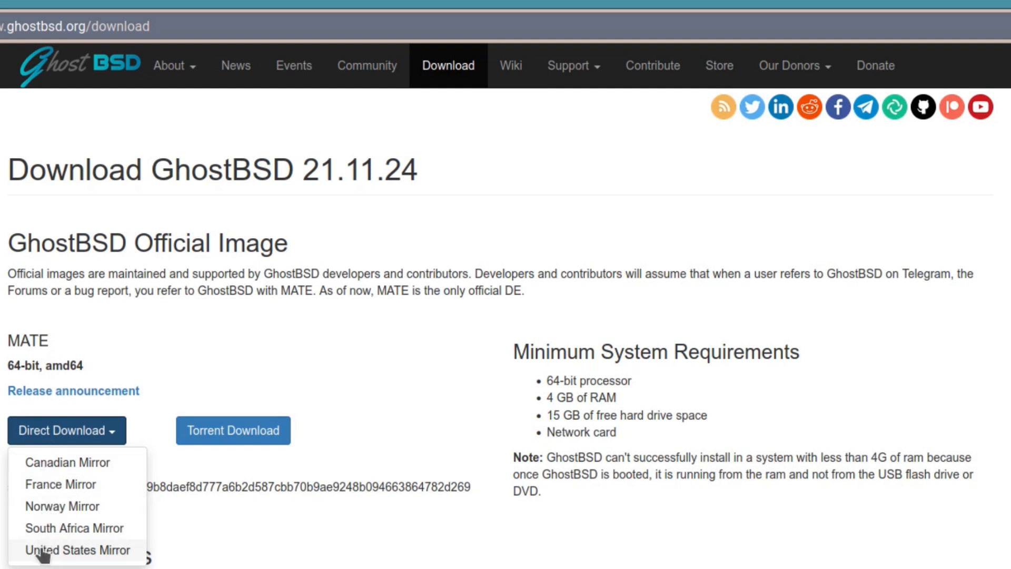
mouse_move(61, 507)
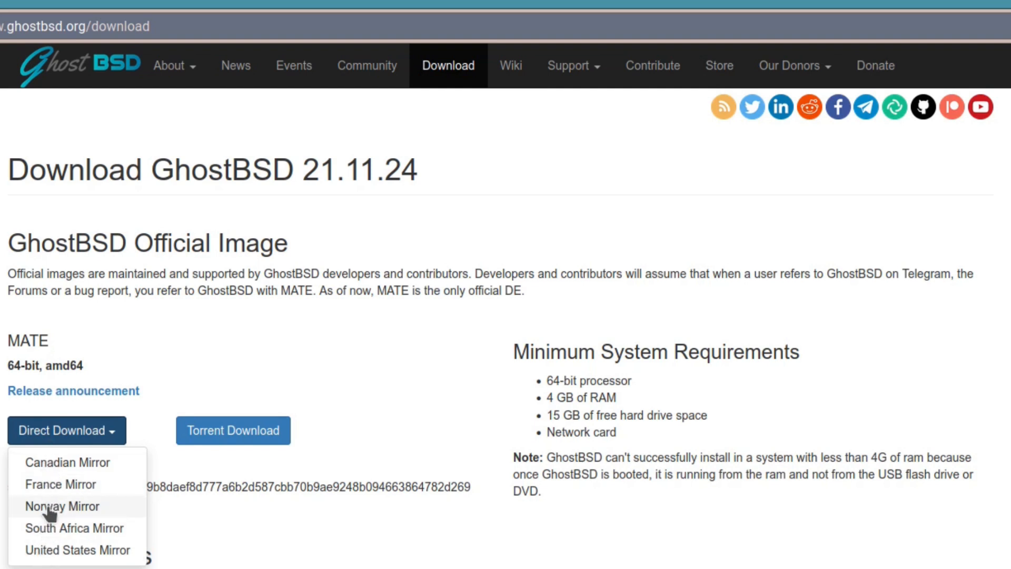
left_click(61, 483)
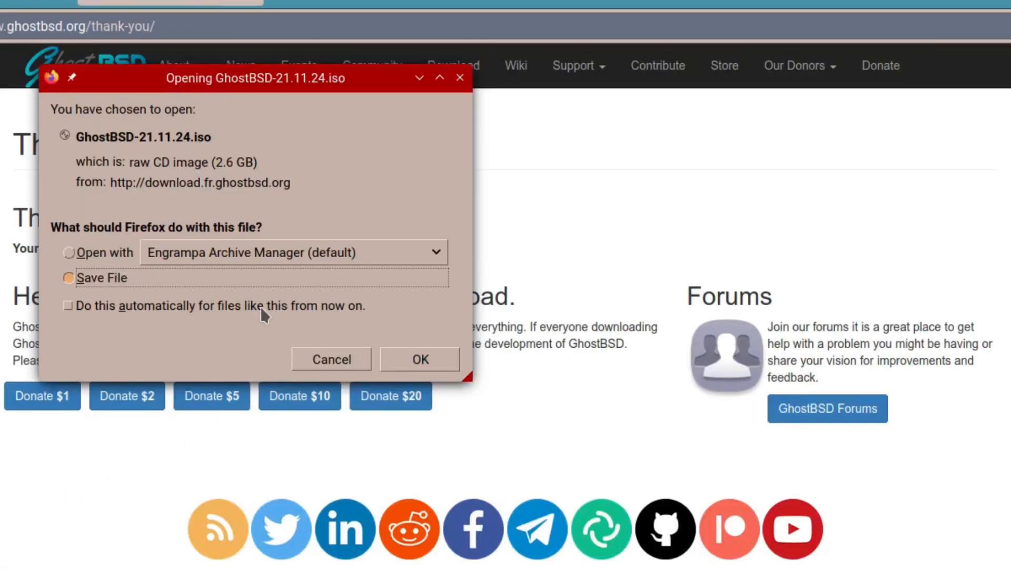
Confirm saving GhostBSD-21.11.24.iso, leaving the thank-you page showing.
left_click(330, 359)
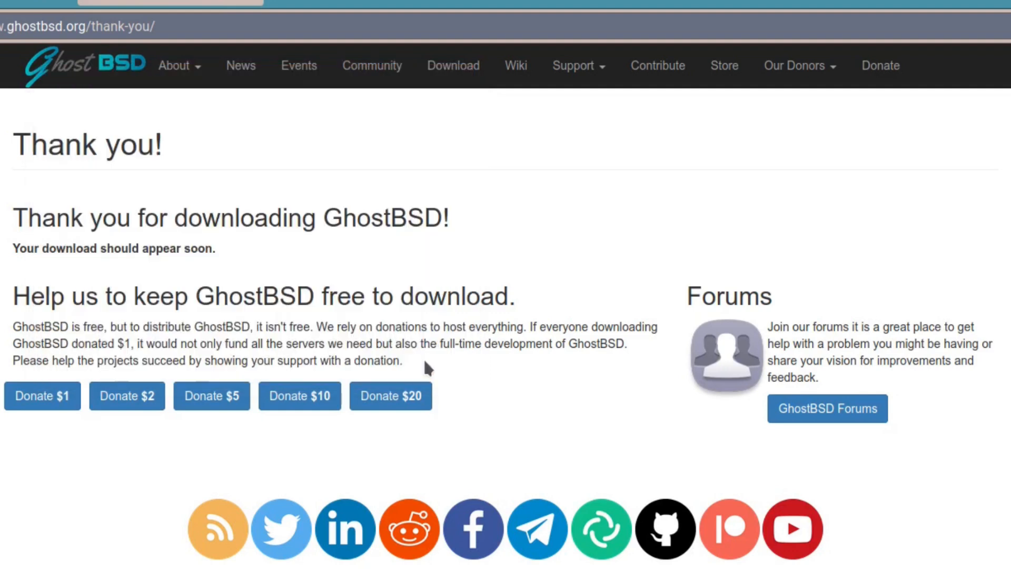
mouse_move(122, 273)
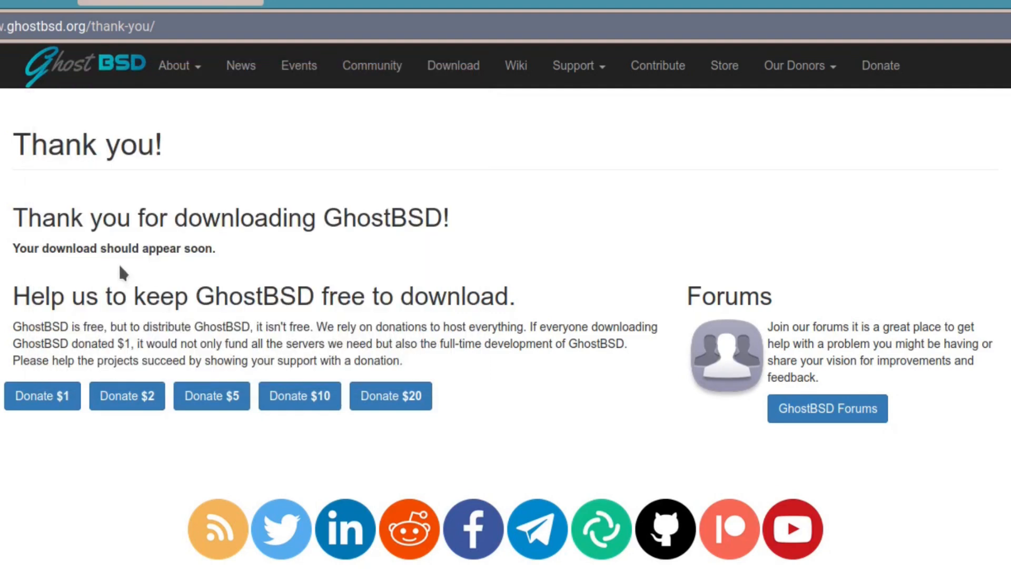
mouse_move(41, 395)
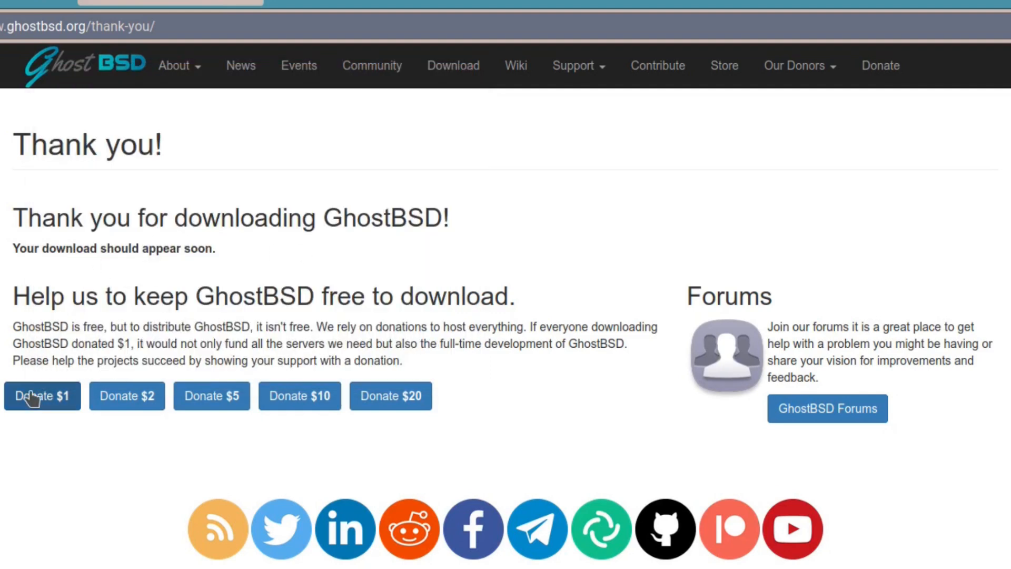
mouse_move(126, 395)
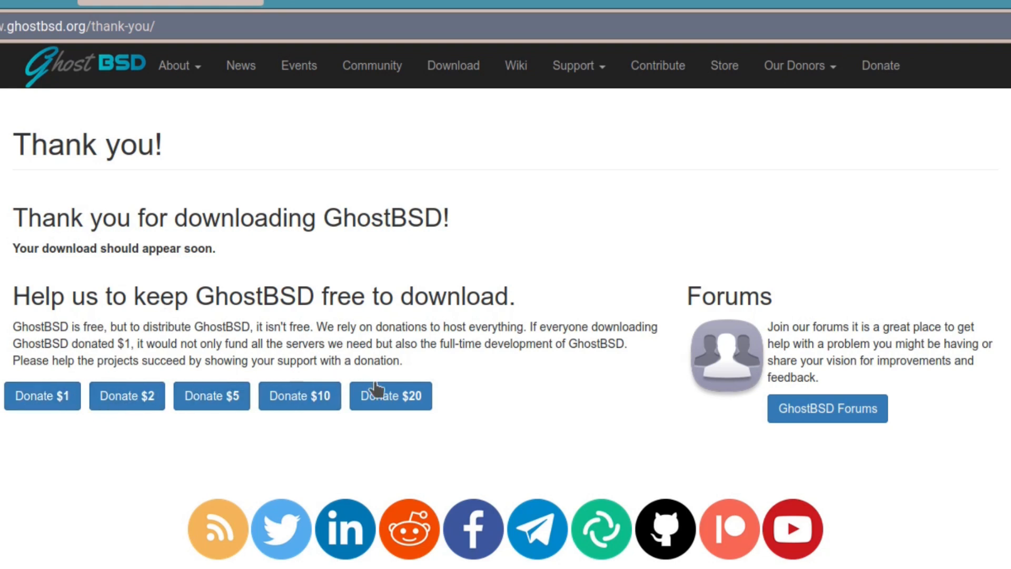
mouse_move(126, 395)
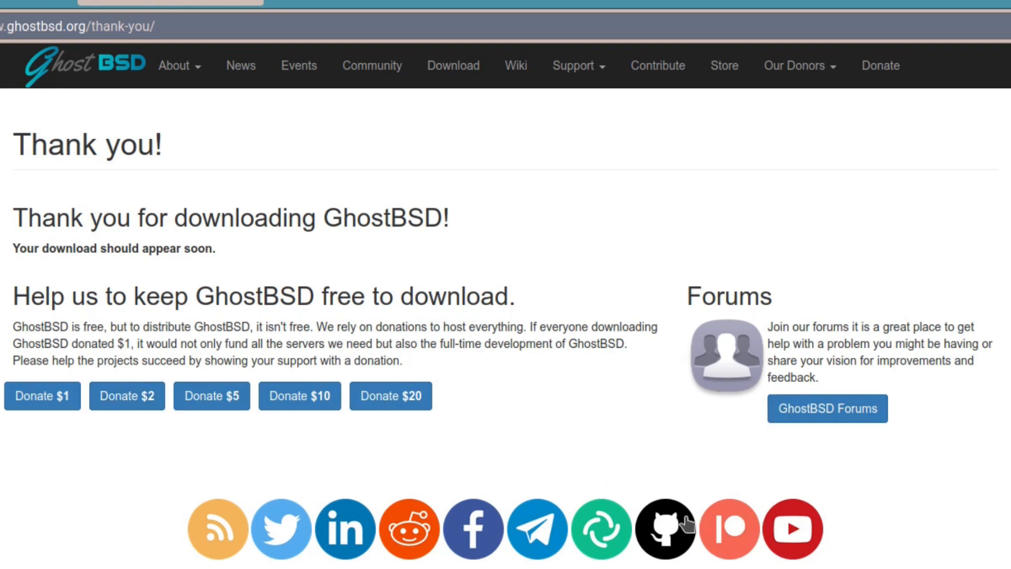
mouse_move(206, 530)
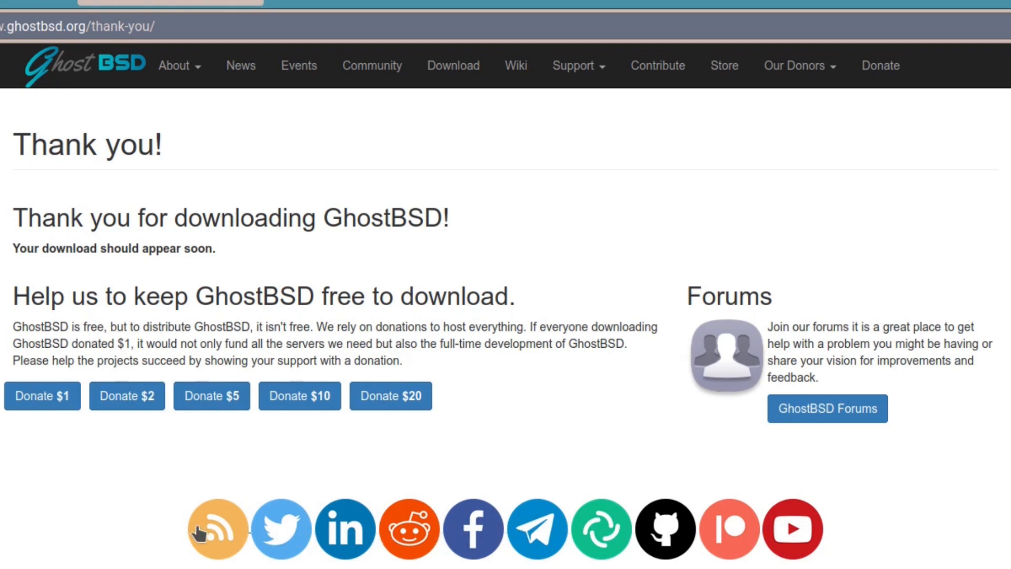
mouse_move(365, 473)
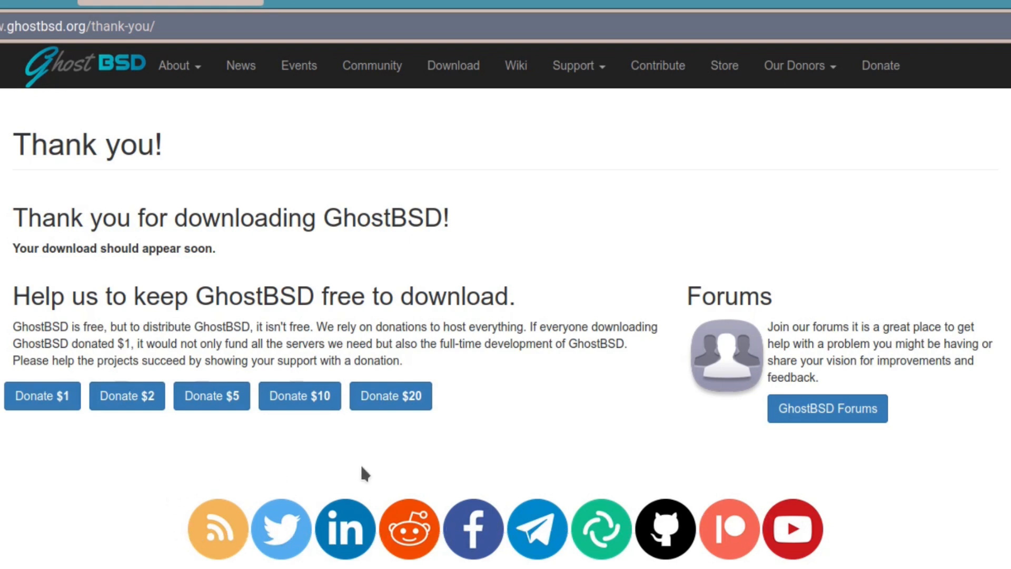
mouse_move(400, 465)
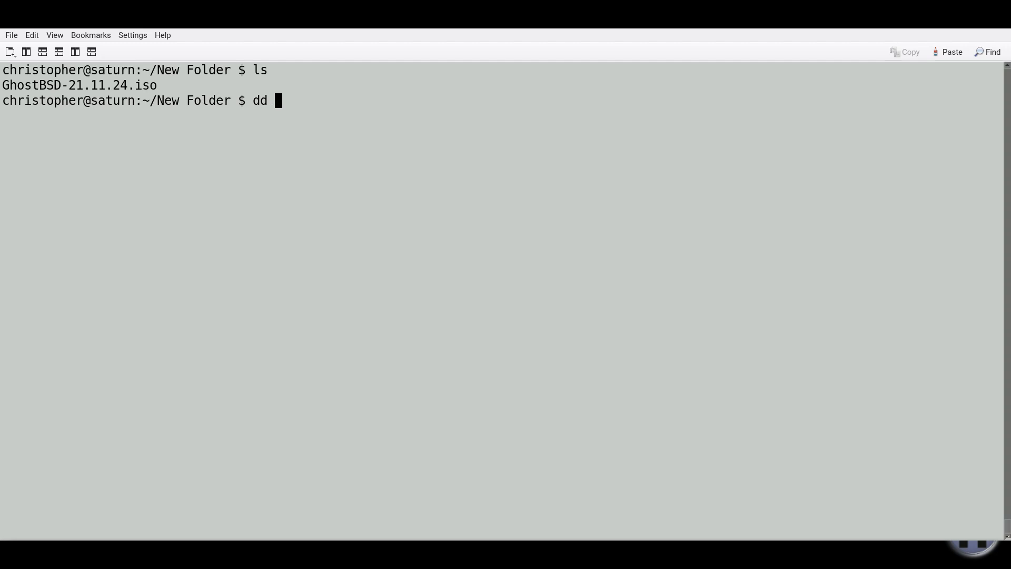
Compose the terminal command dd if=GhostBSD-21.11.24.iso of=/dev/da0.
type("if=")
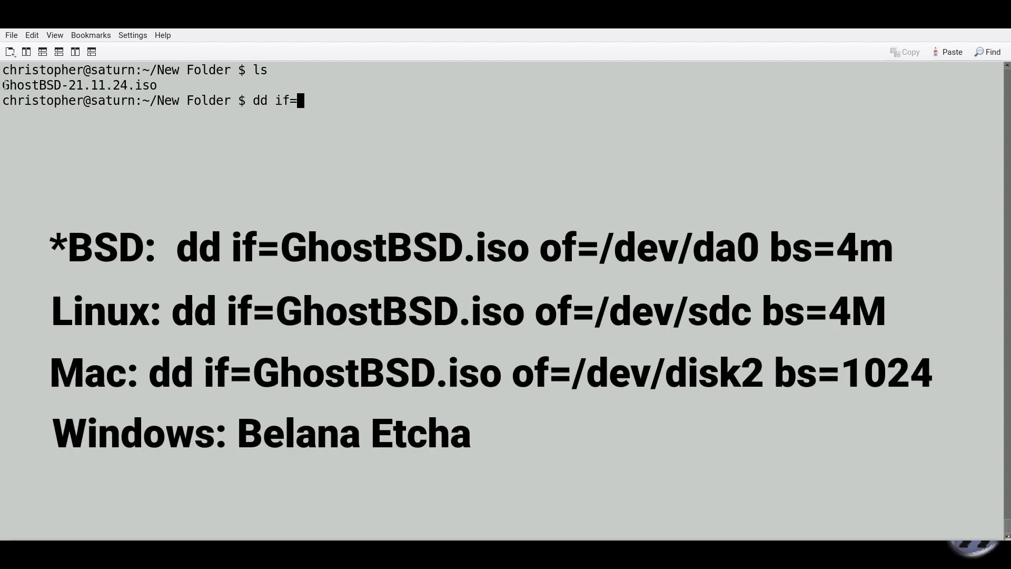
double_click(76, 84)
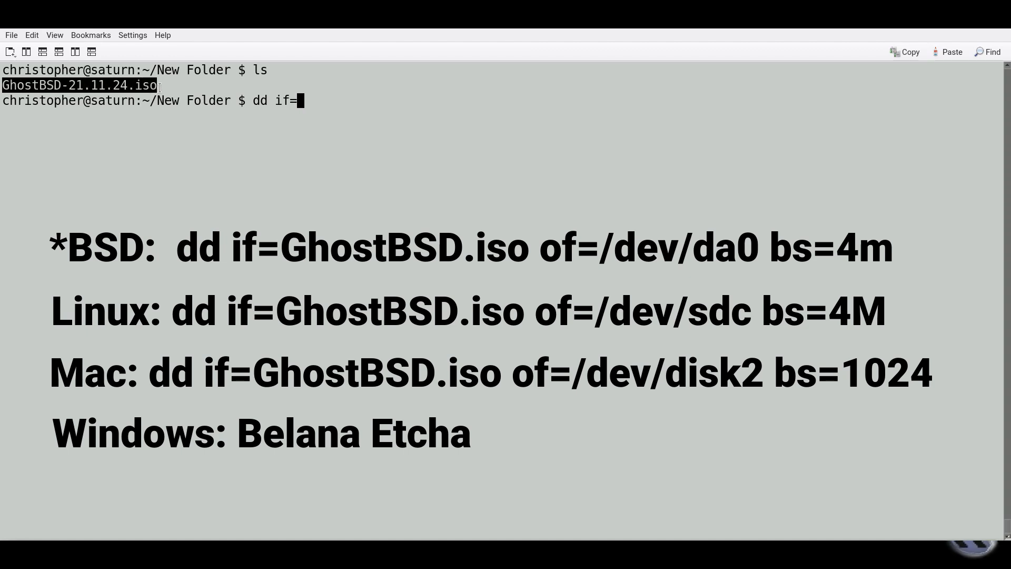
type("GhostBSD-21.11.24.iso of=")
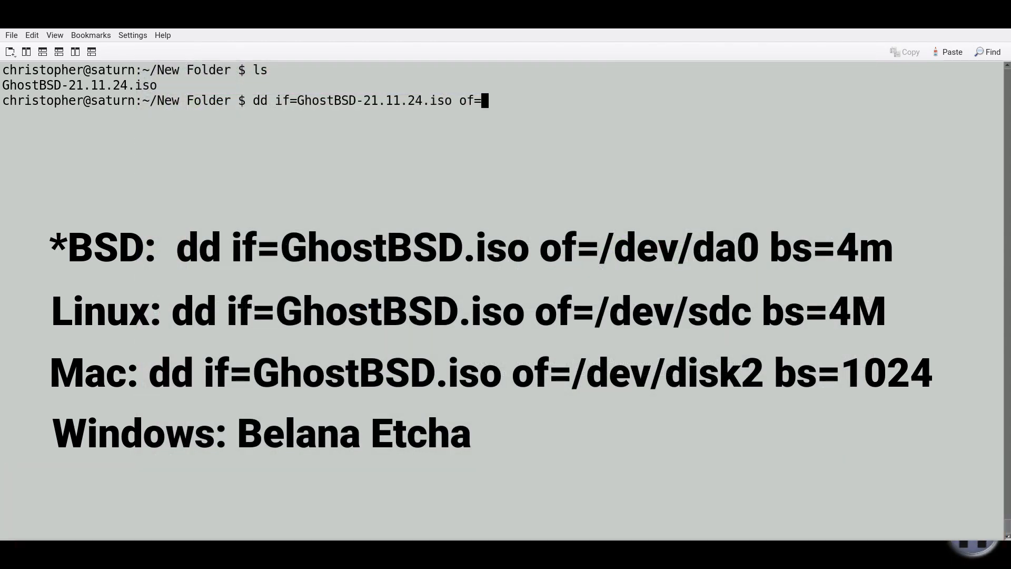
type("/dev/")
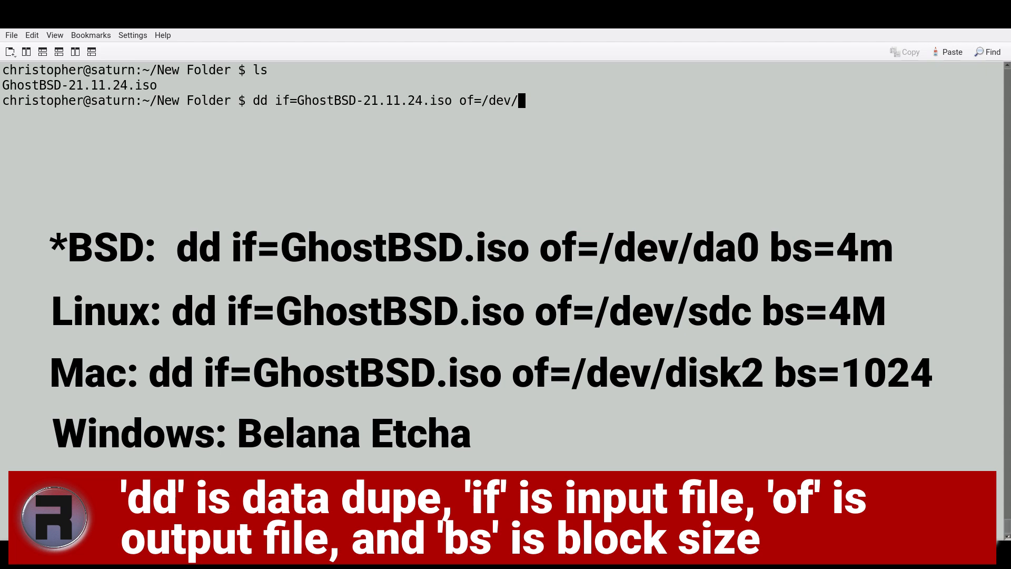
type("da0")
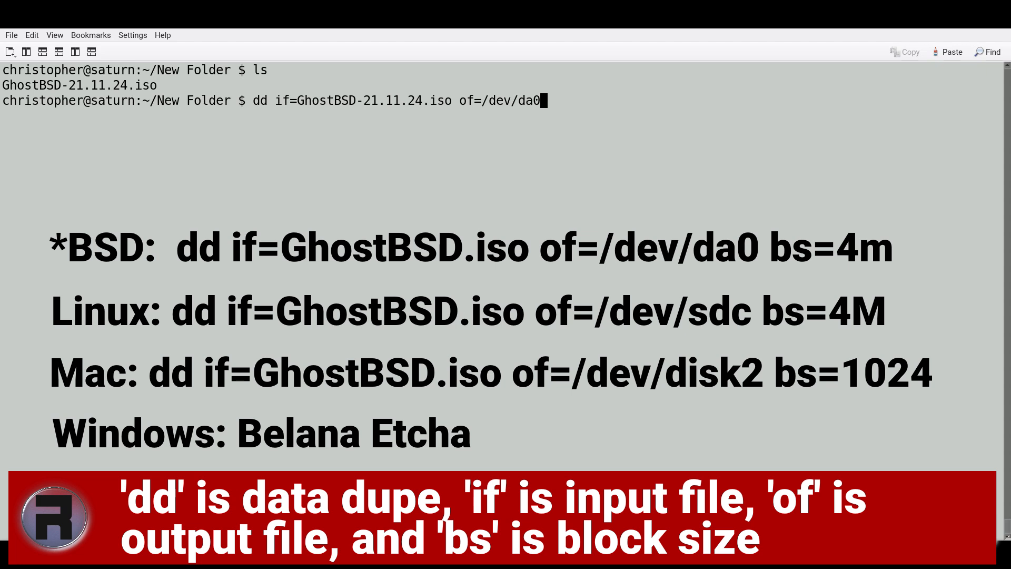